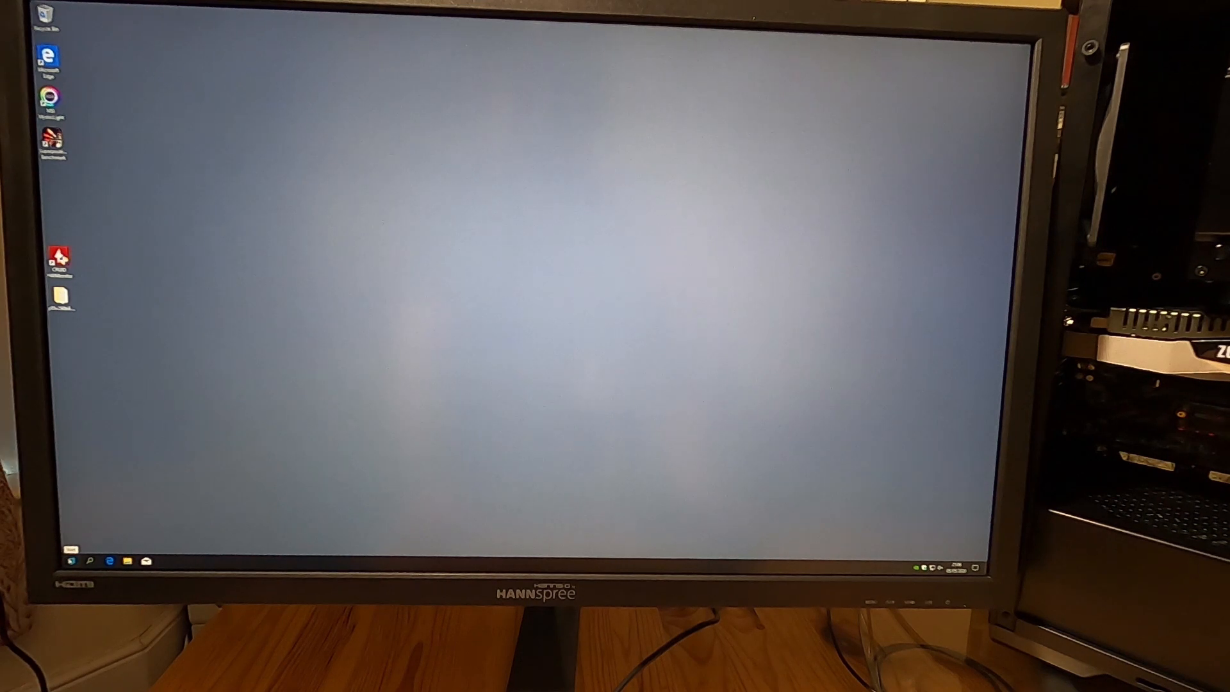
Step: Restart Windows 10 from the Start menu's power options to boot into the BIOS
click(72, 560)
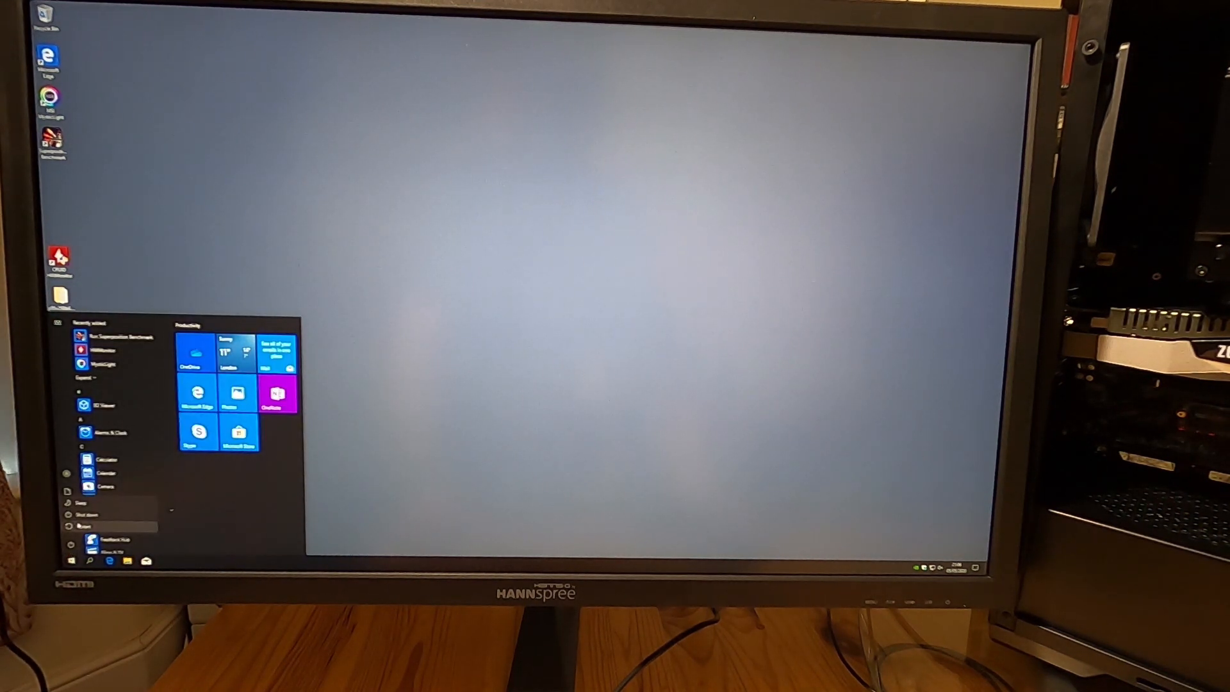
click(87, 514)
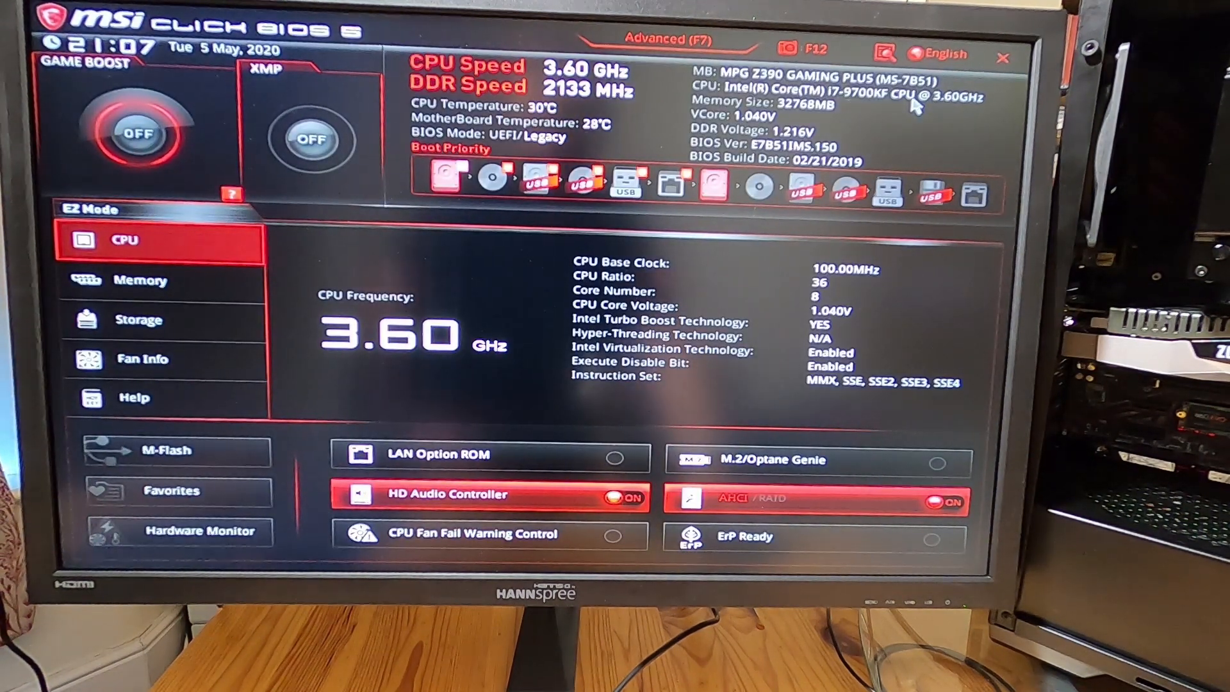
mouse_move(164, 359)
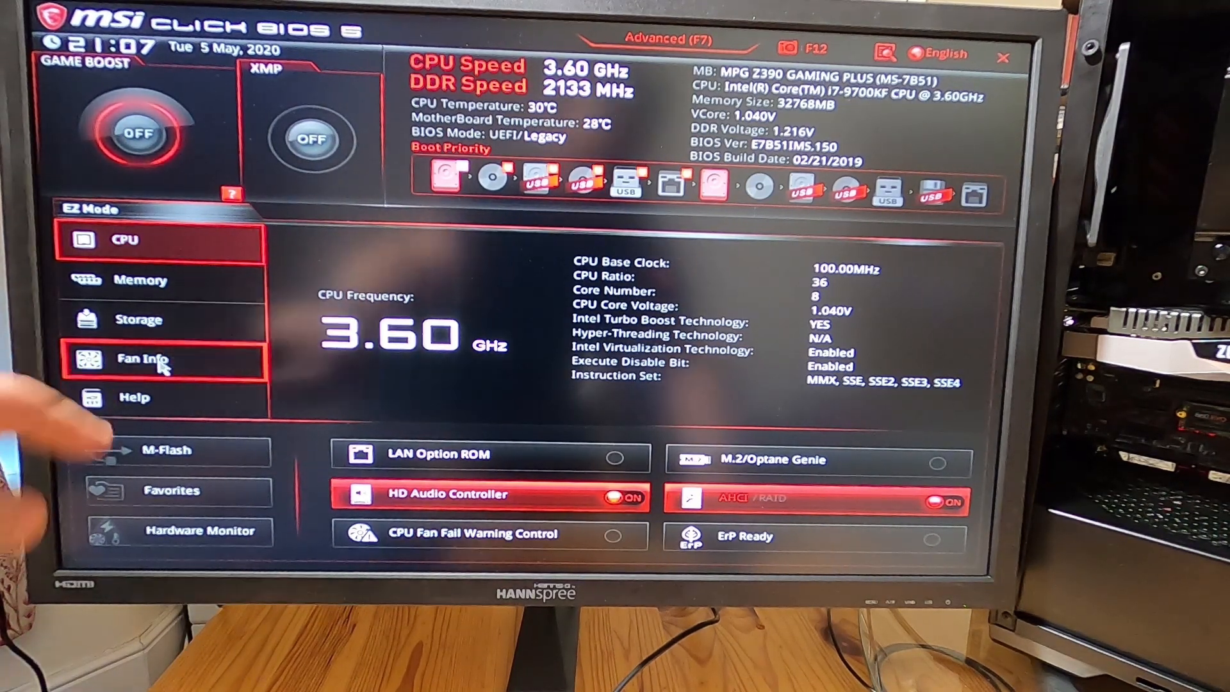
Step: Show the Fan Info overview with the CPU/PUMP and System fan curves
click(142, 358)
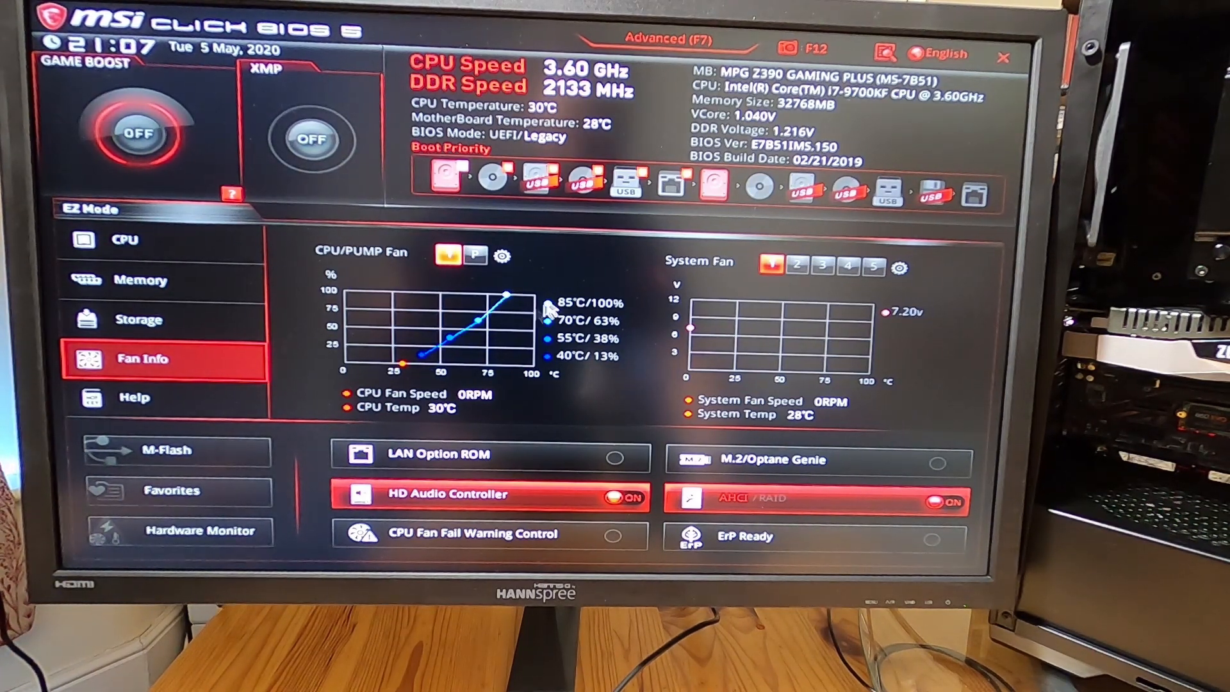
mouse_move(462, 300)
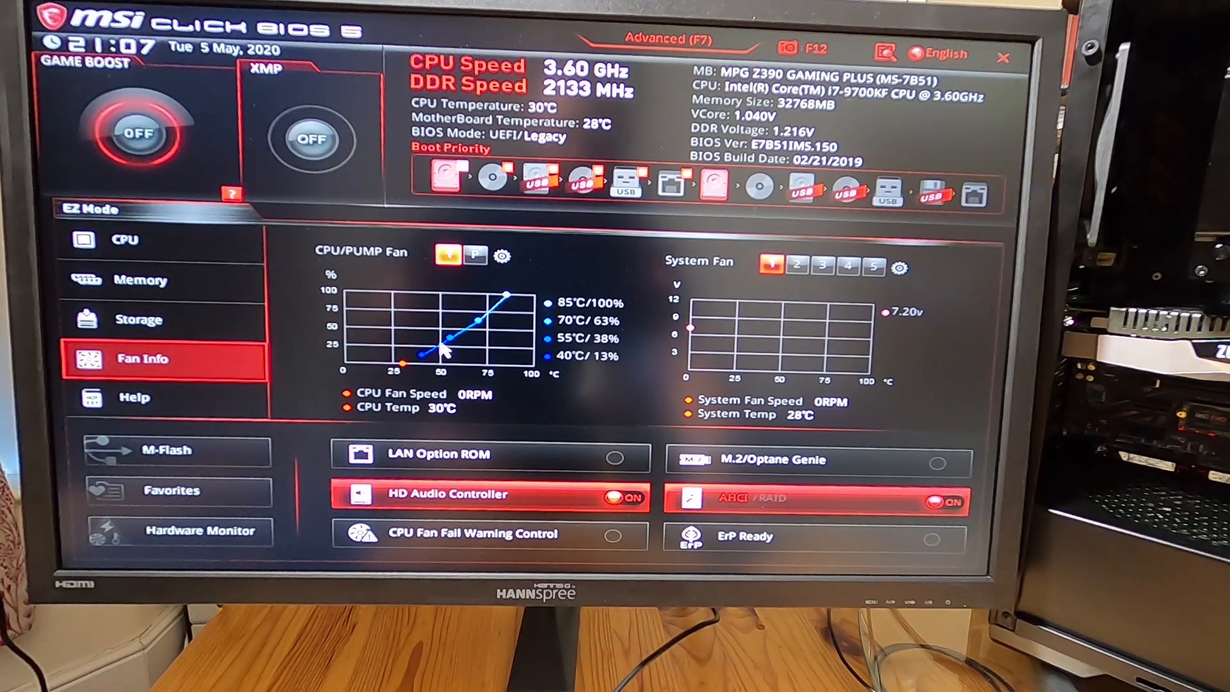
mouse_move(490, 399)
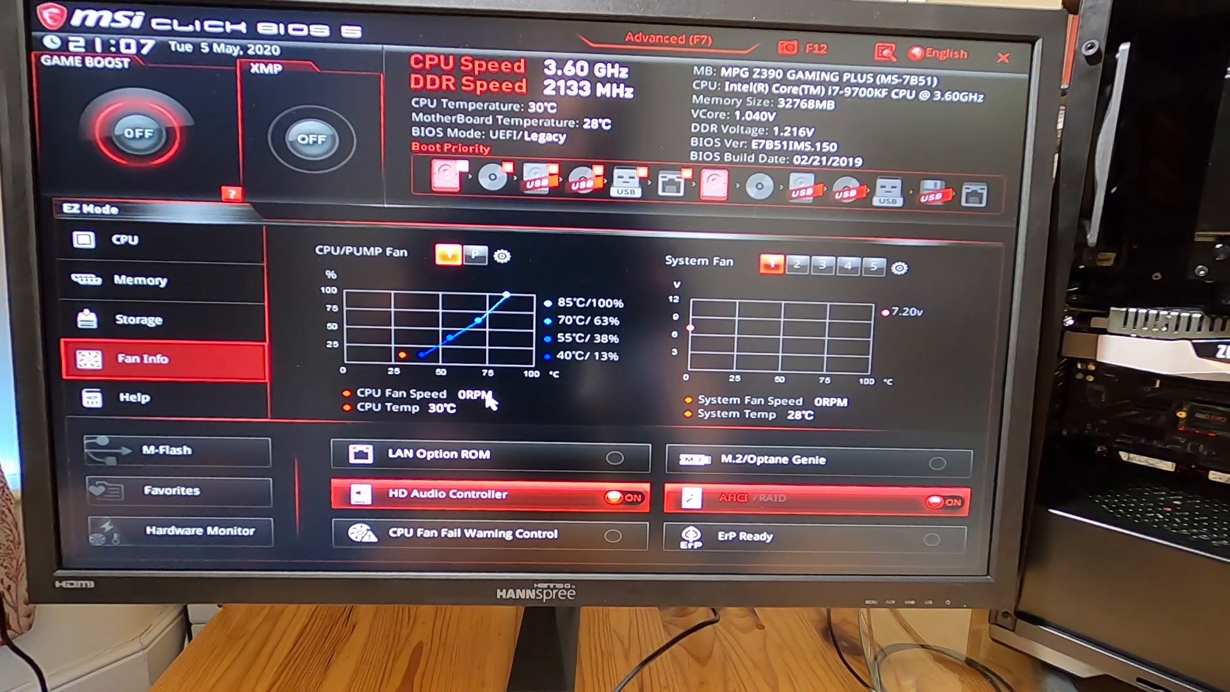
mouse_move(447, 424)
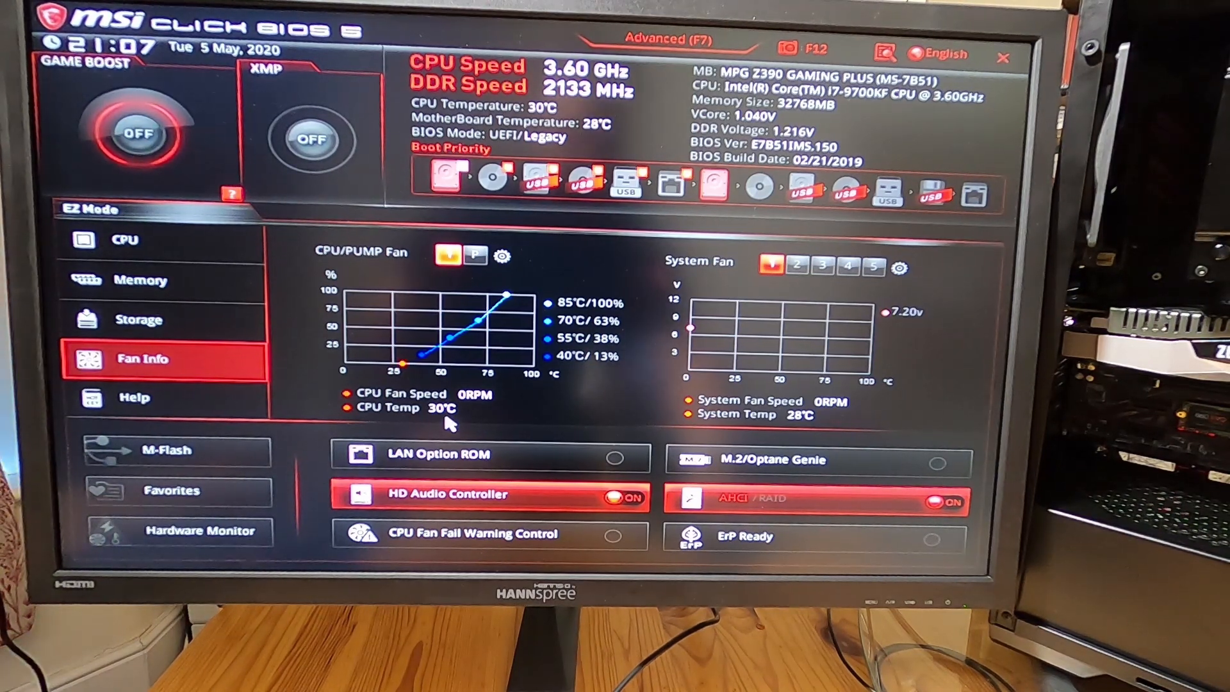
mouse_move(522, 422)
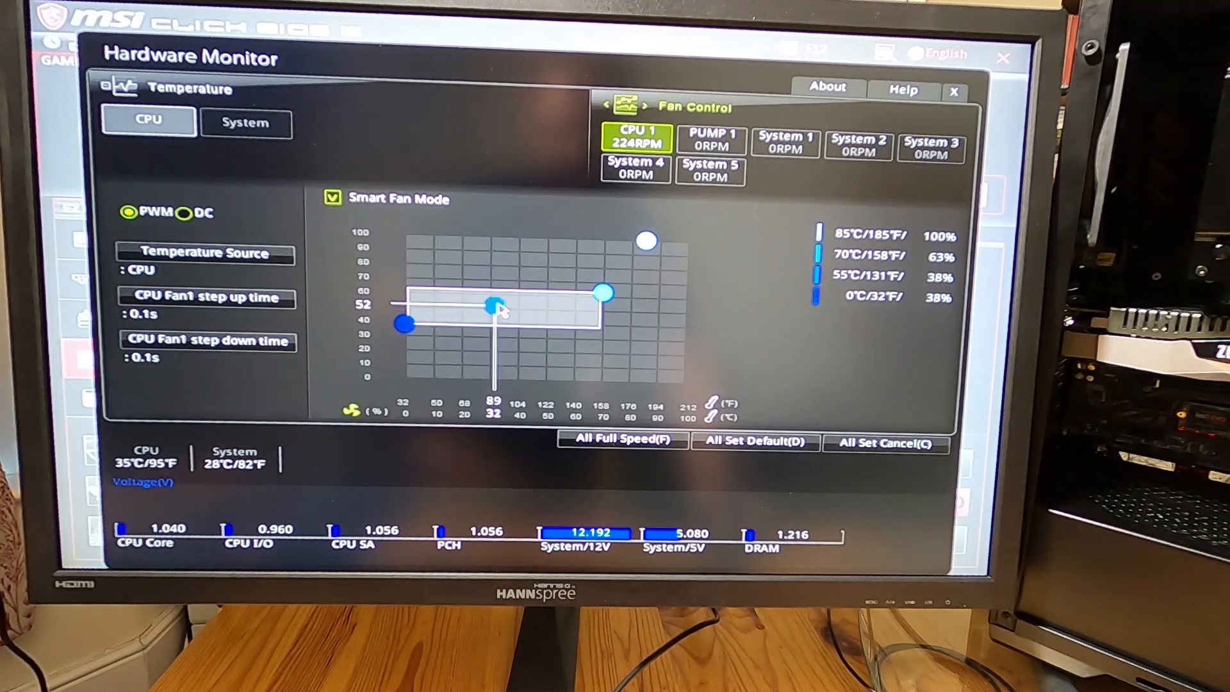
Step: Drag the CPU 1 Smart Fan curve upward so it reaches 100% at 49°C
drag(490, 304, 569, 269)
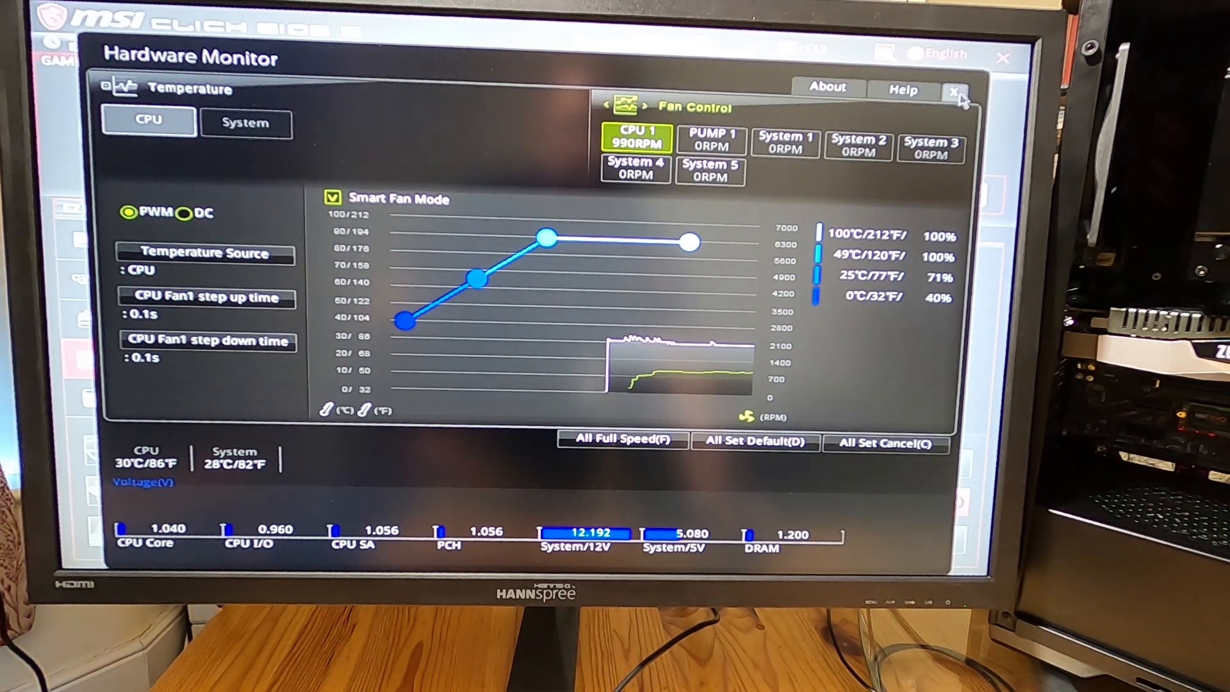
Step: Close Hardware Monitor to see the new CPU fan curve at 980RPM
click(955, 91)
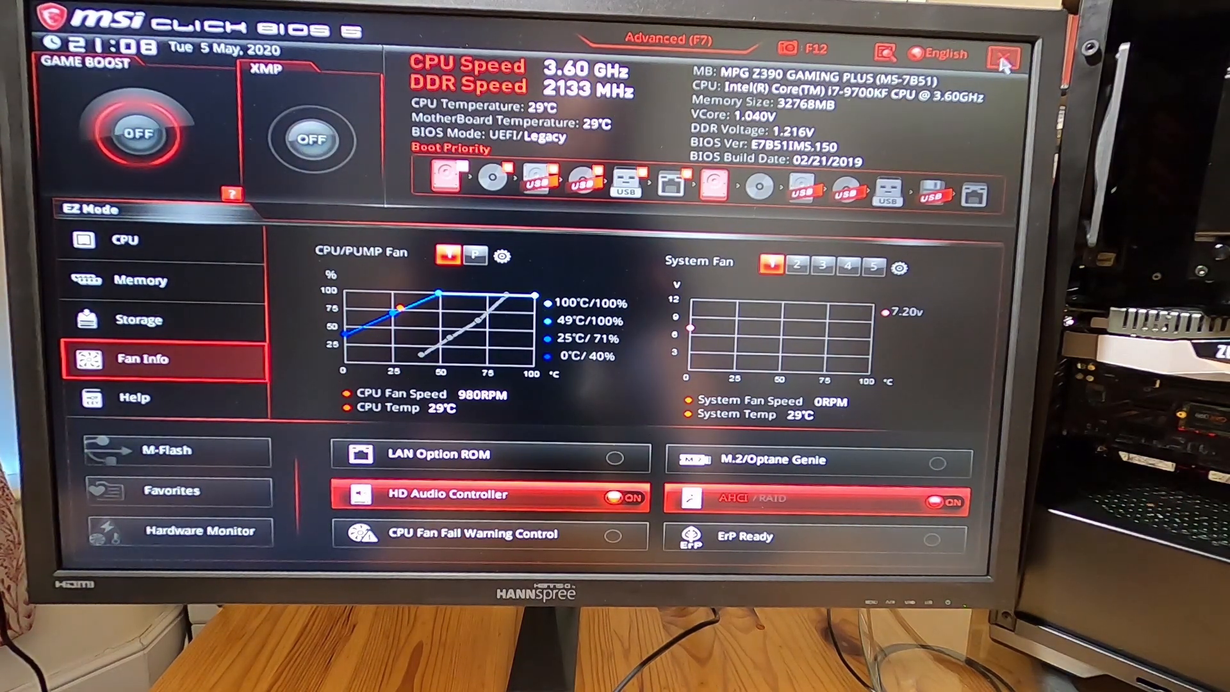
mouse_move(404, 416)
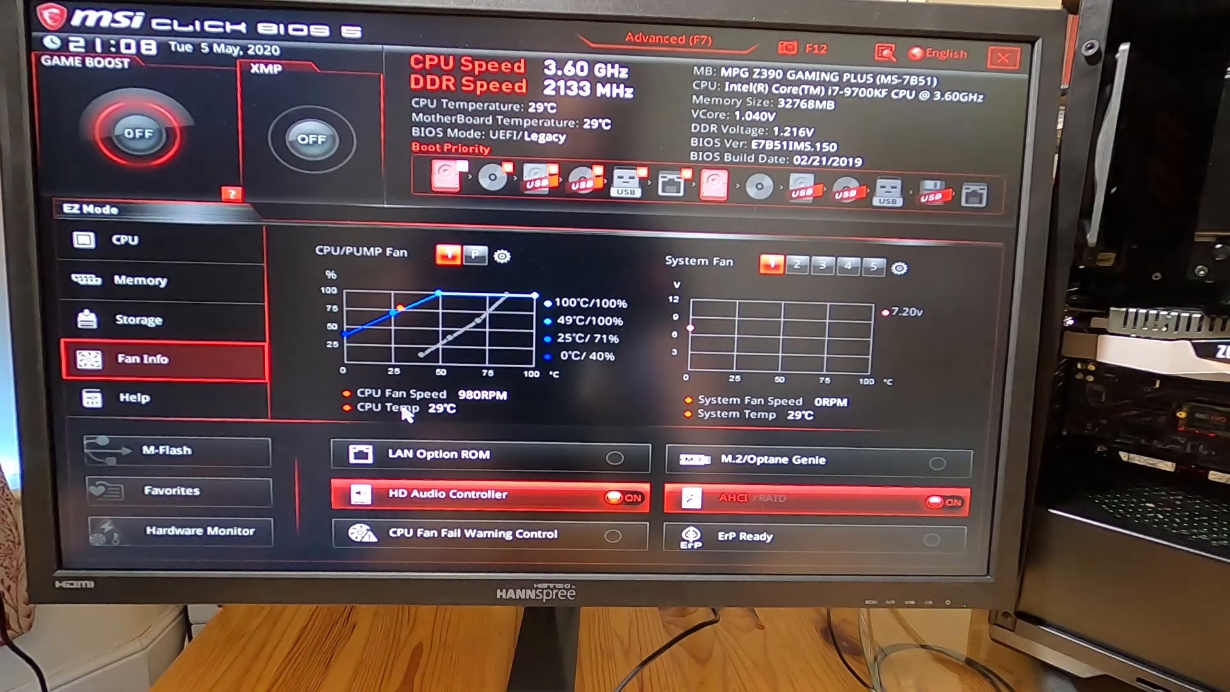